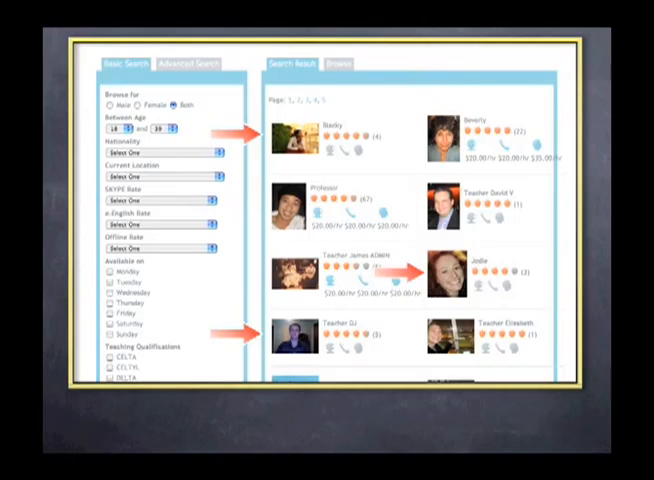
# - Open a teacher's About me profile bio from the both-genders, age 18–39 search results
pyautogui.click(470, 140)
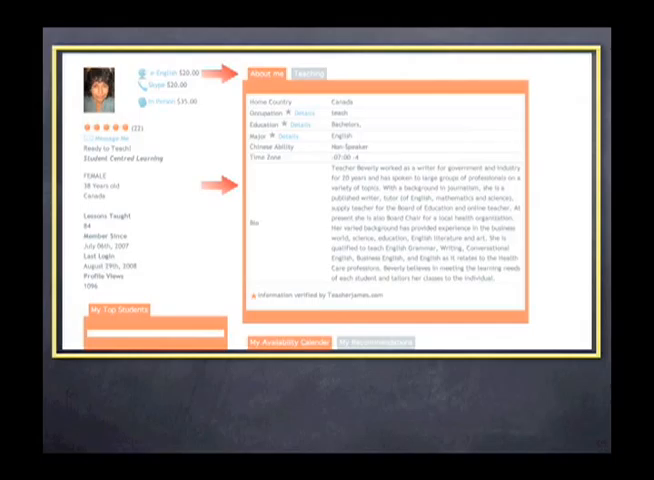
# - Switch to the Teaching tab to view verified certificate files and admin notes
pyautogui.click(309, 73)
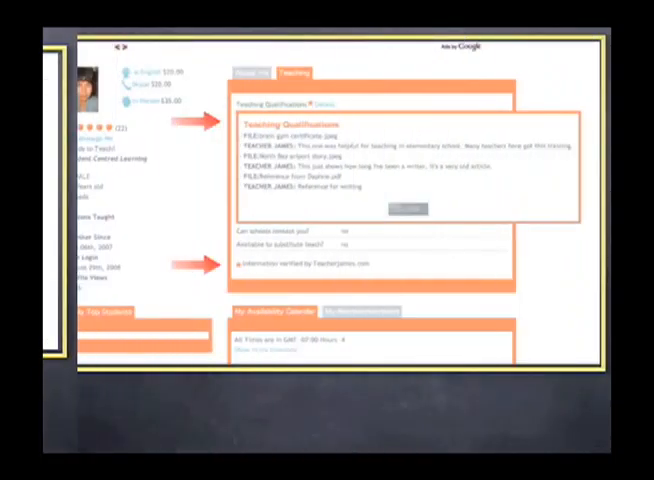